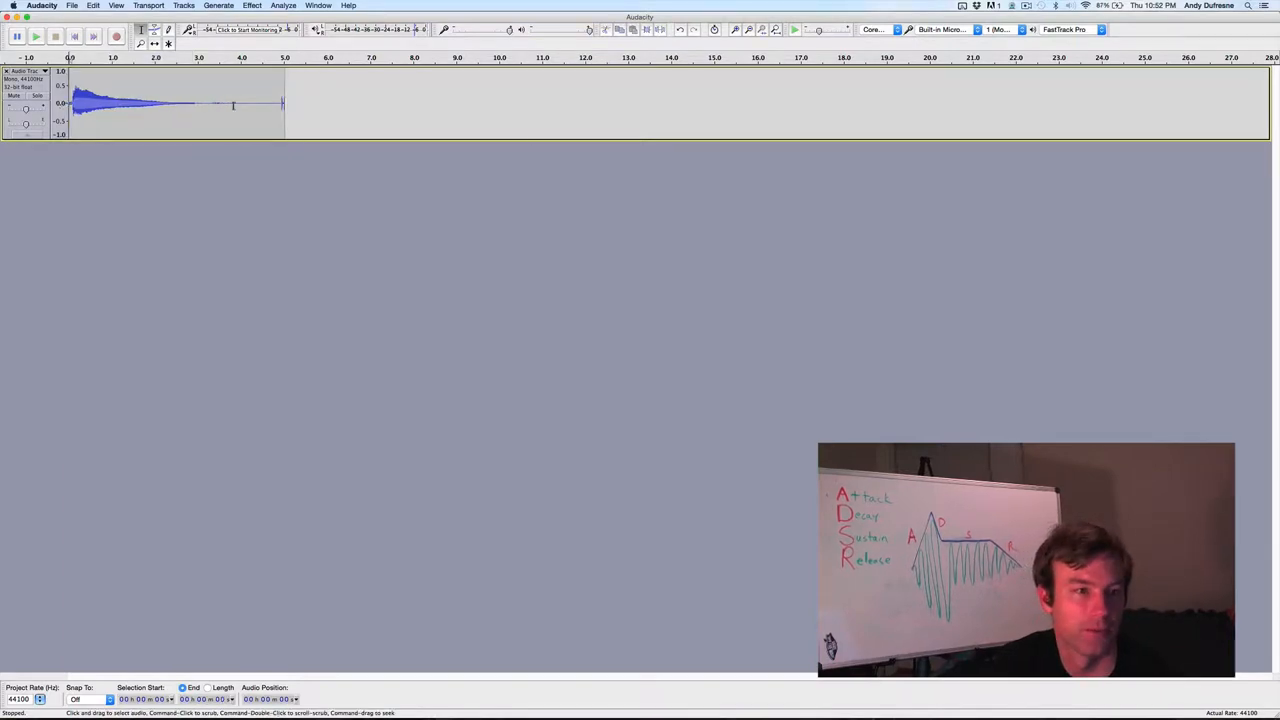
Zoom in on the guitar note's waveform and clear the selection across its middle
left_click(36, 36)
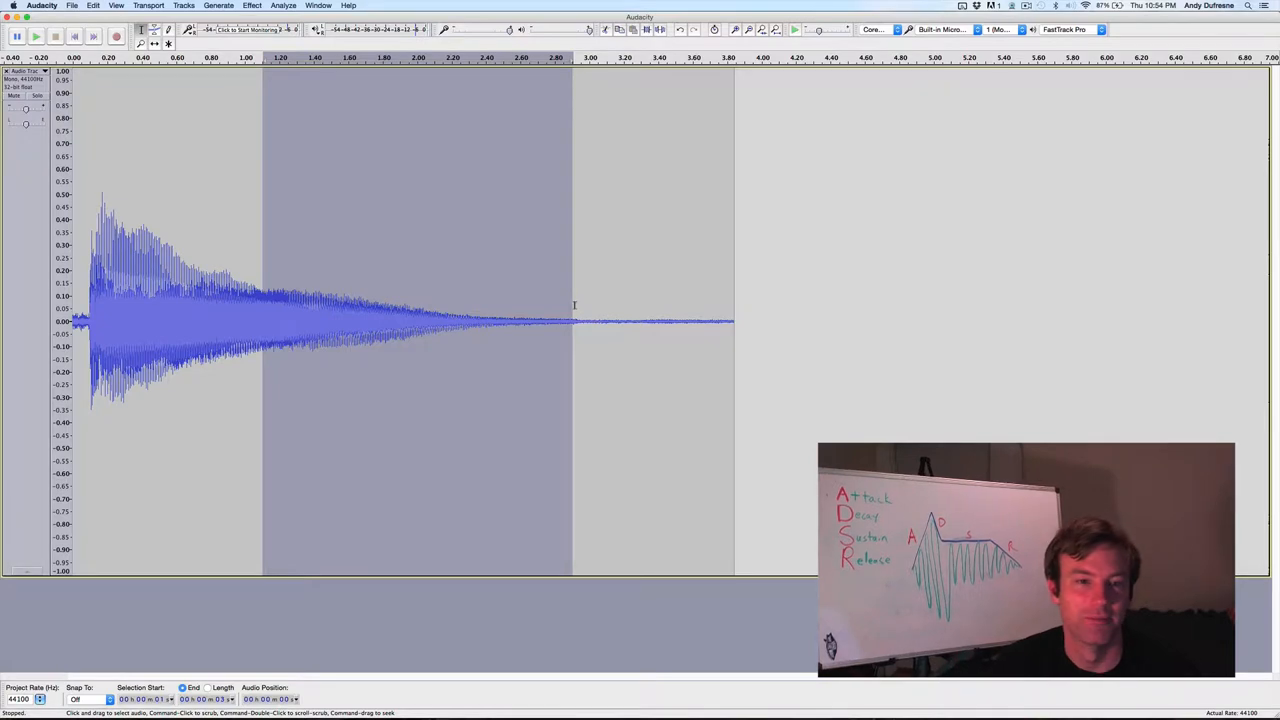
mouse_move(585, 306)
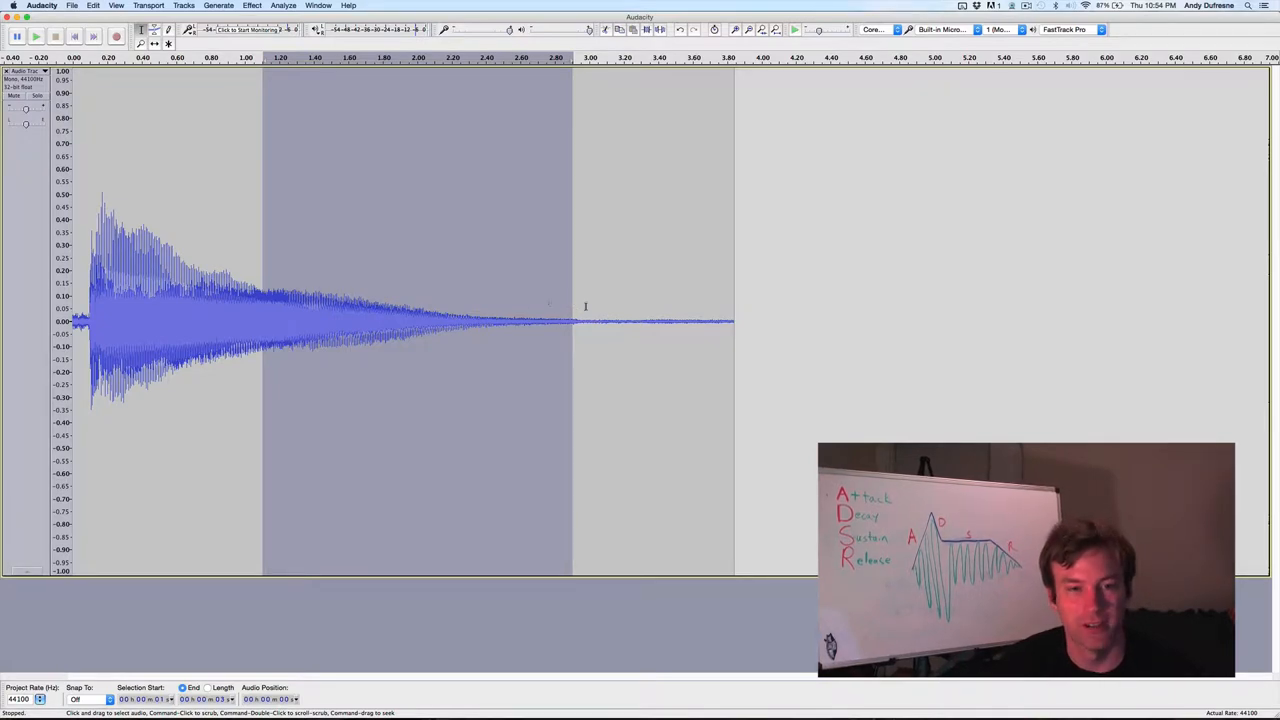
left_click(580, 320)
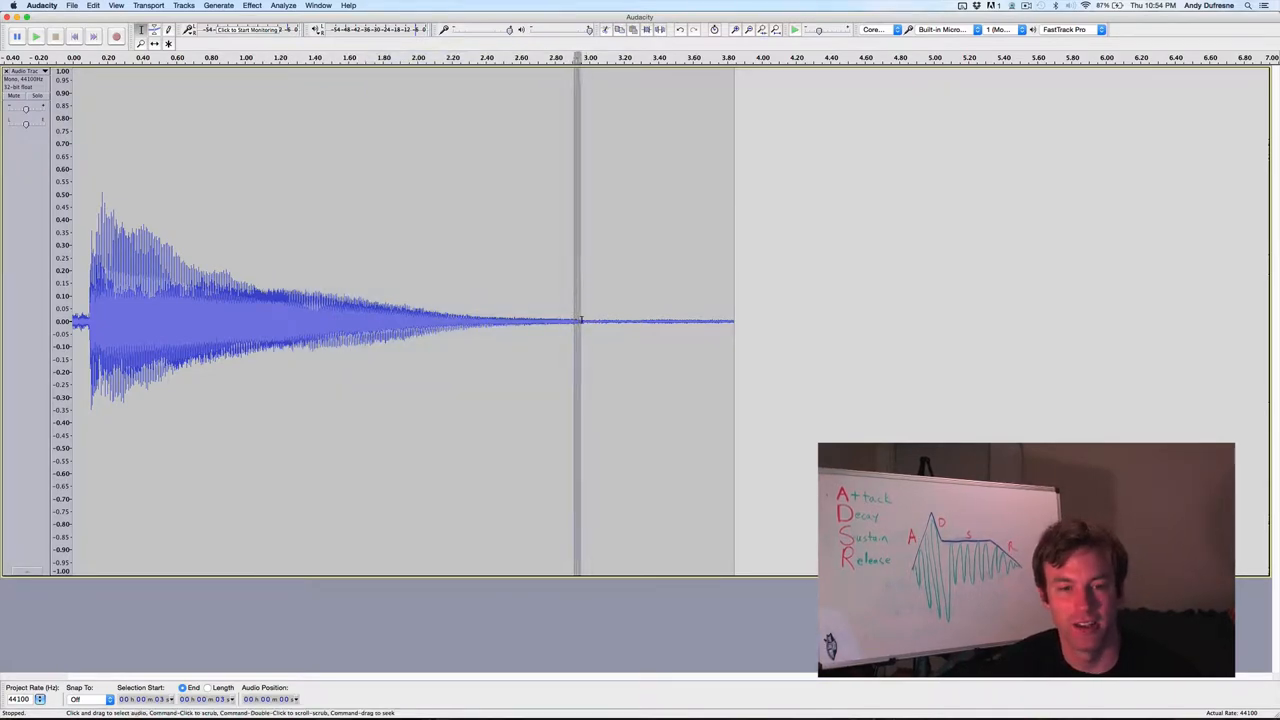